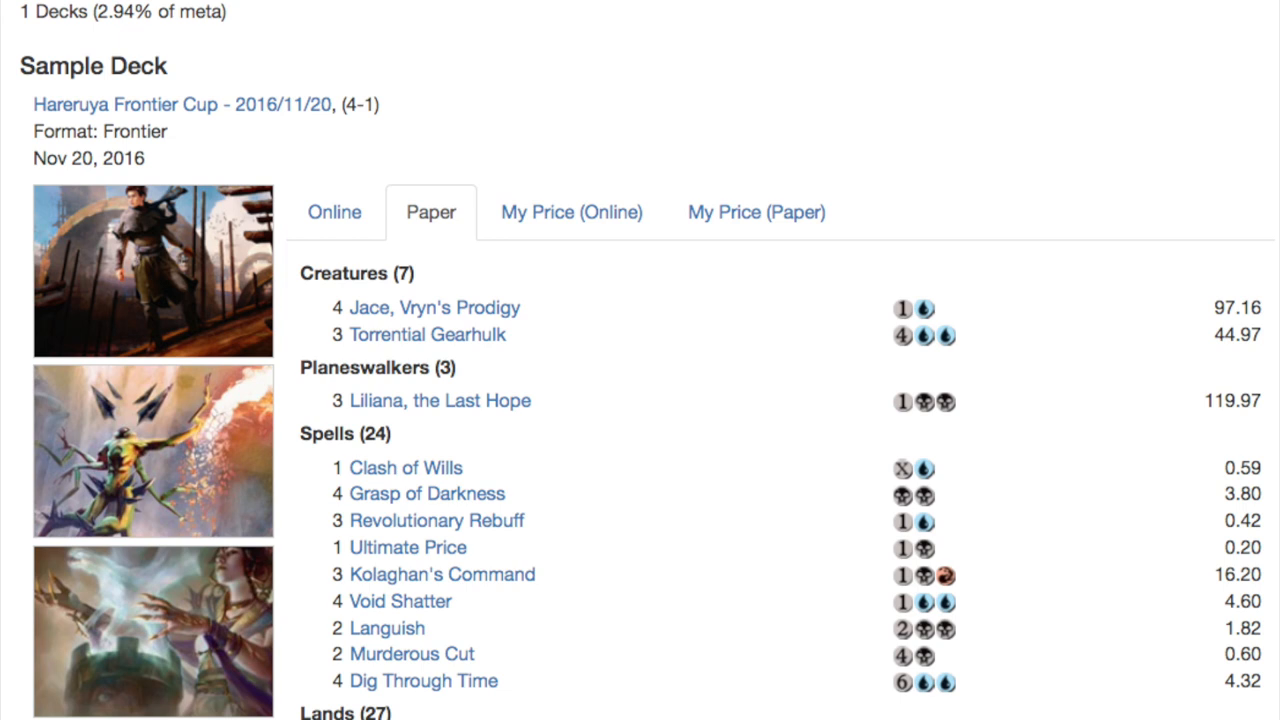
# - View the 5-0 Hareruya Frontier Cup decklist with Hangarback Walker, Grim Flayer and Siege Rhino
pyautogui.click(334, 212)
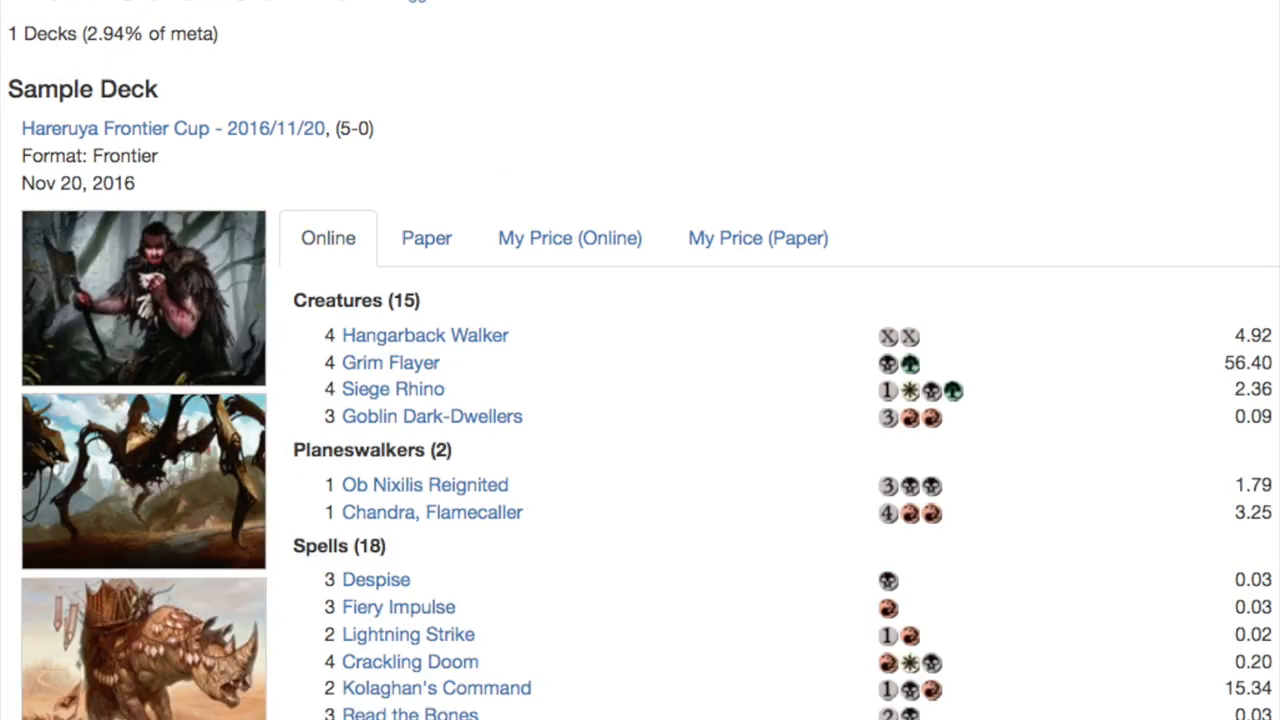